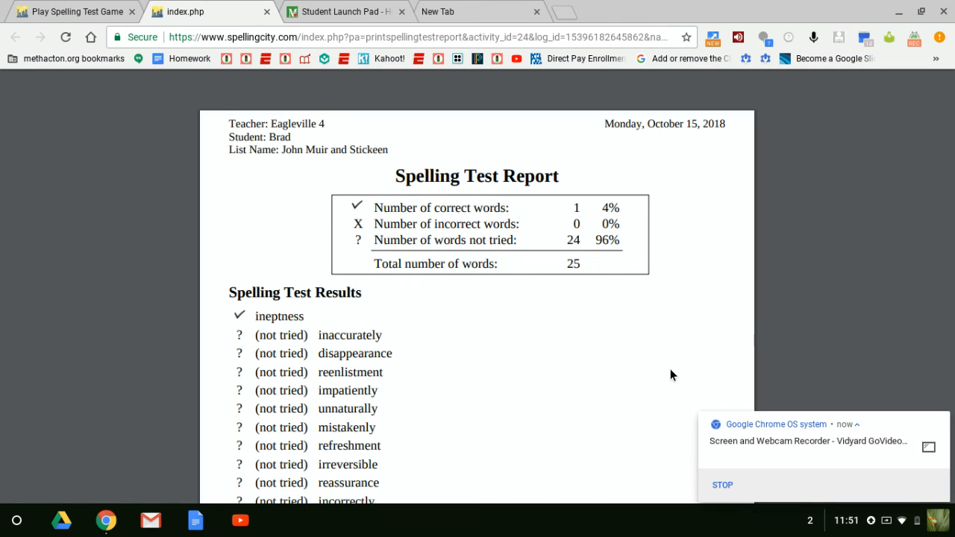
pyautogui.moveTo(760, 322)
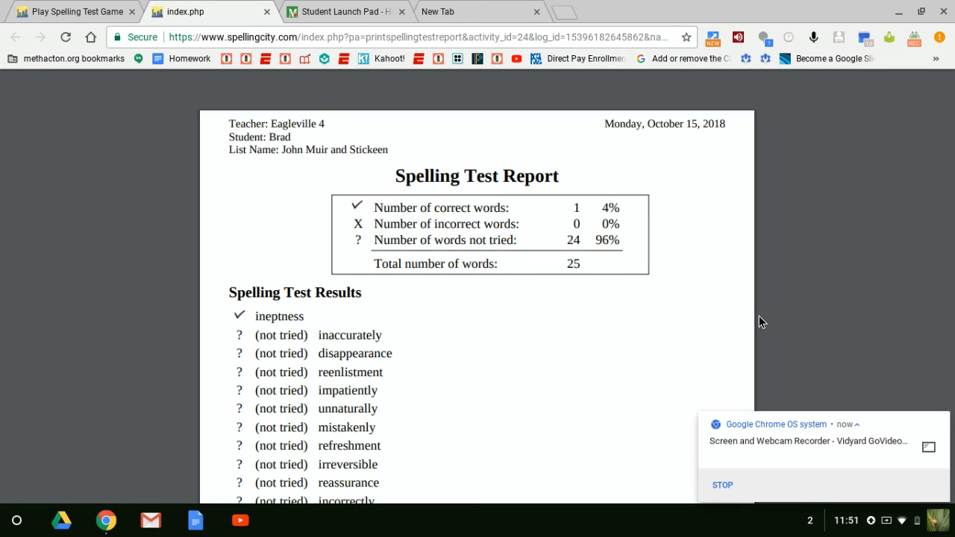
pyautogui.moveTo(668, 218)
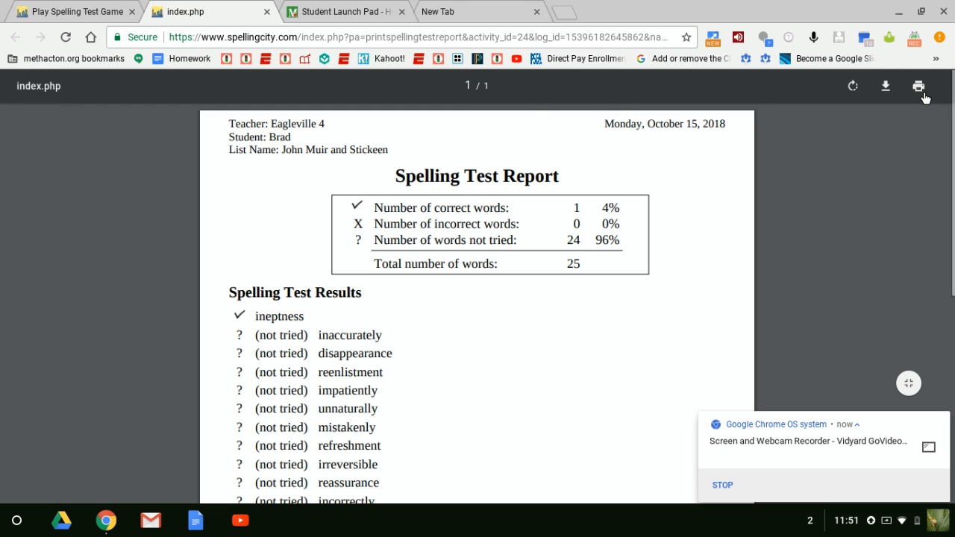
# - Print the spelling test report with the Save as PDF destination and confirm the save
pyautogui.click(919, 85)
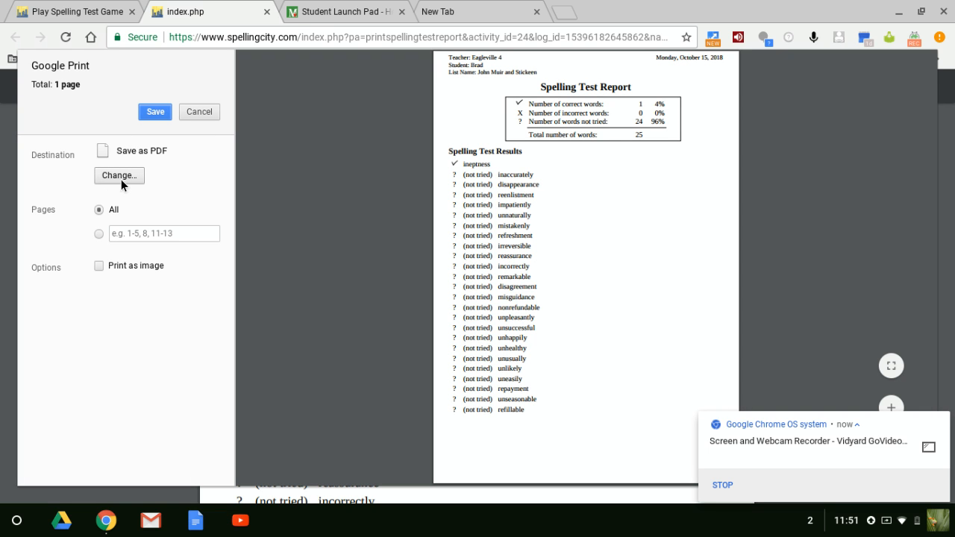
pyautogui.moveTo(250, 167)
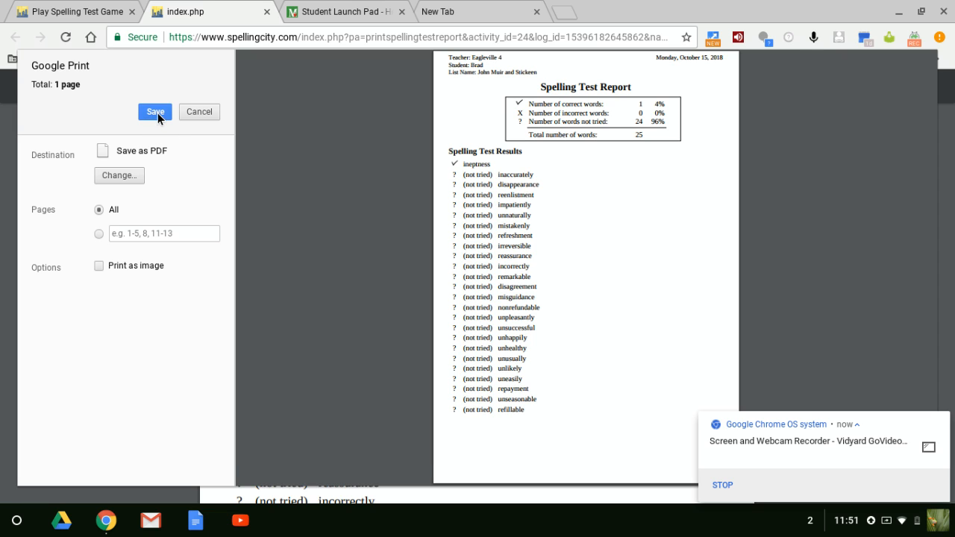
pyautogui.click(155, 111)
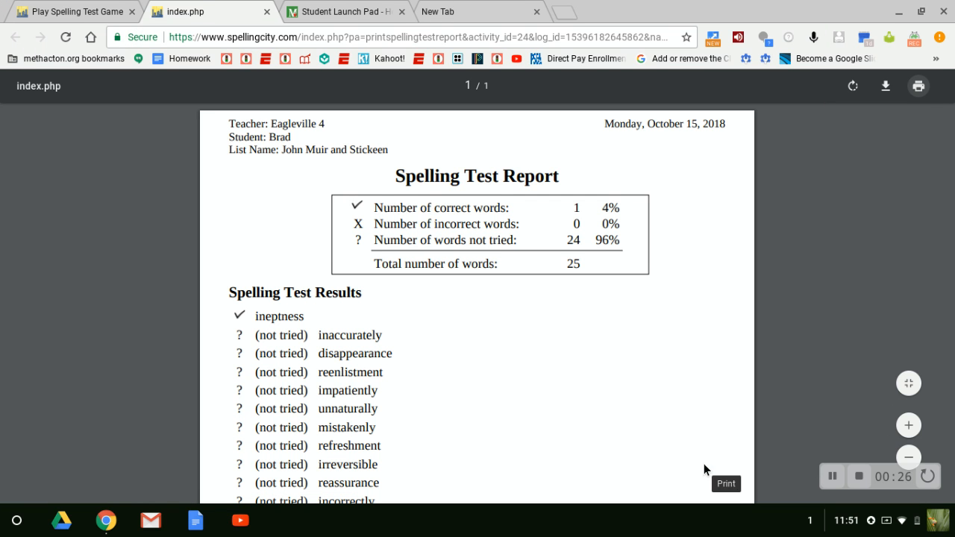
pyautogui.moveTo(812, 365)
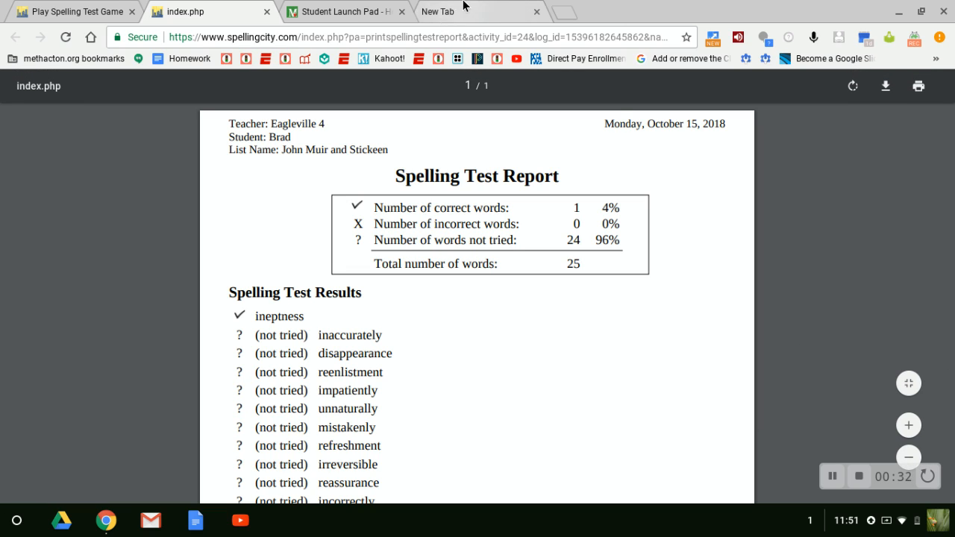
# - Reach Google Drive from the Student Launch Pad via the Drive icon
pyautogui.click(463, 12)
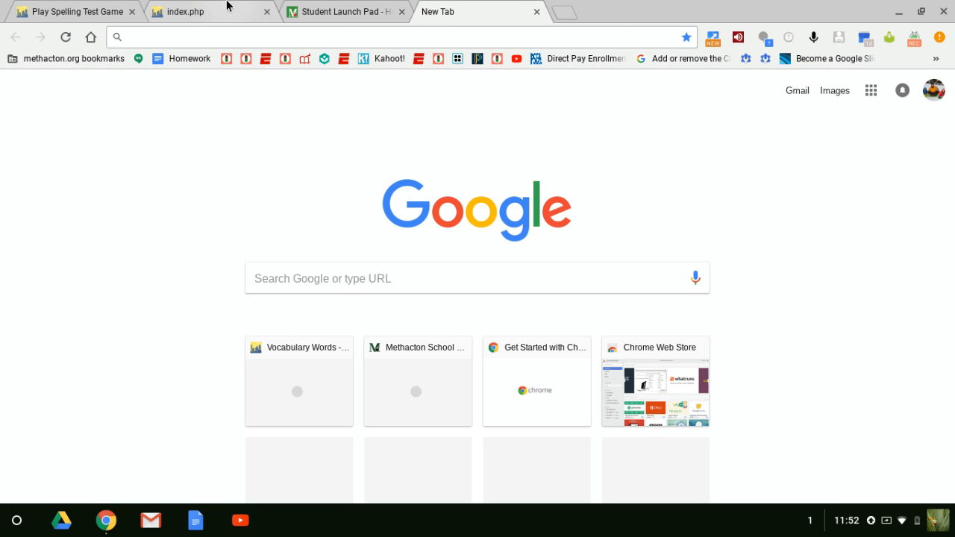
pyautogui.moveTo(340, 12)
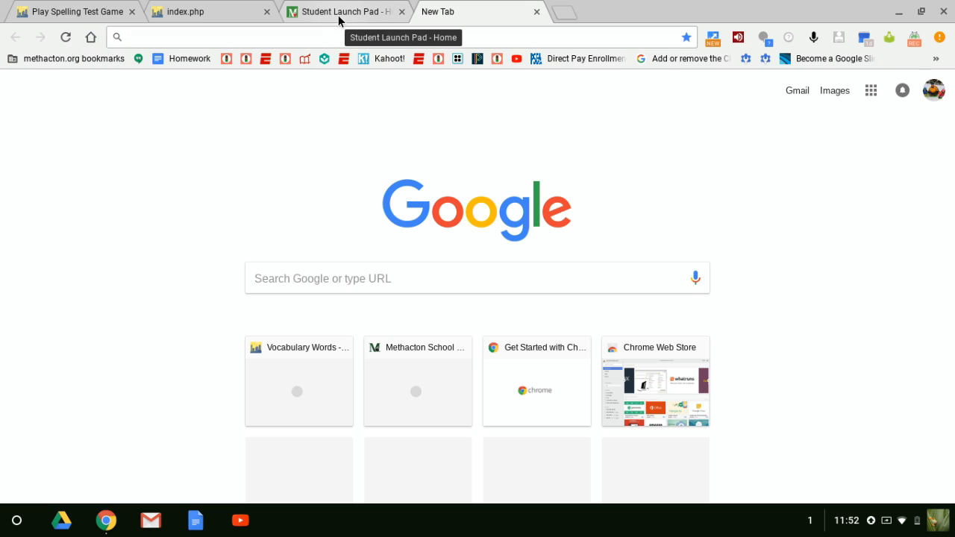
pyautogui.click(341, 12)
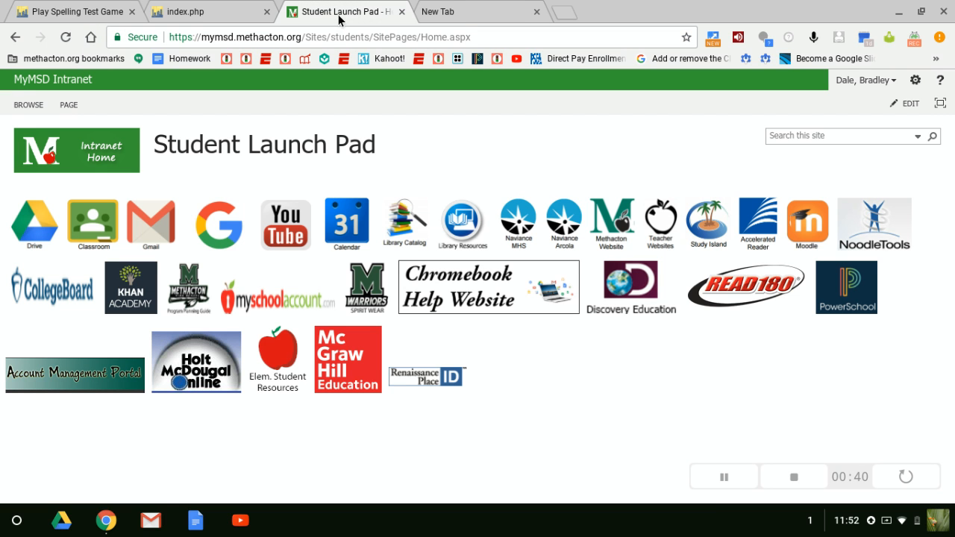
pyautogui.click(34, 223)
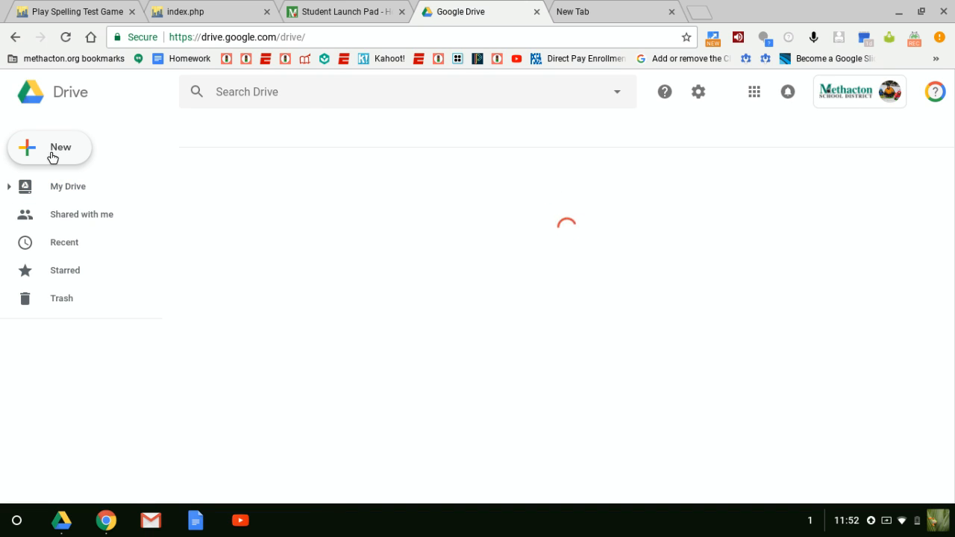
# - Upload index.pdf from Downloads into My Drive using New > File upload
pyautogui.click(68, 185)
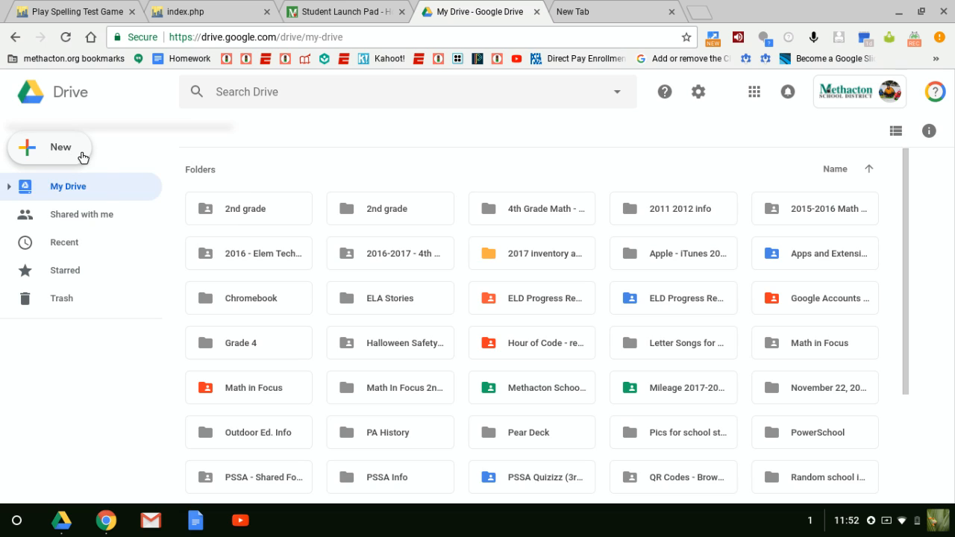
pyautogui.click(51, 148)
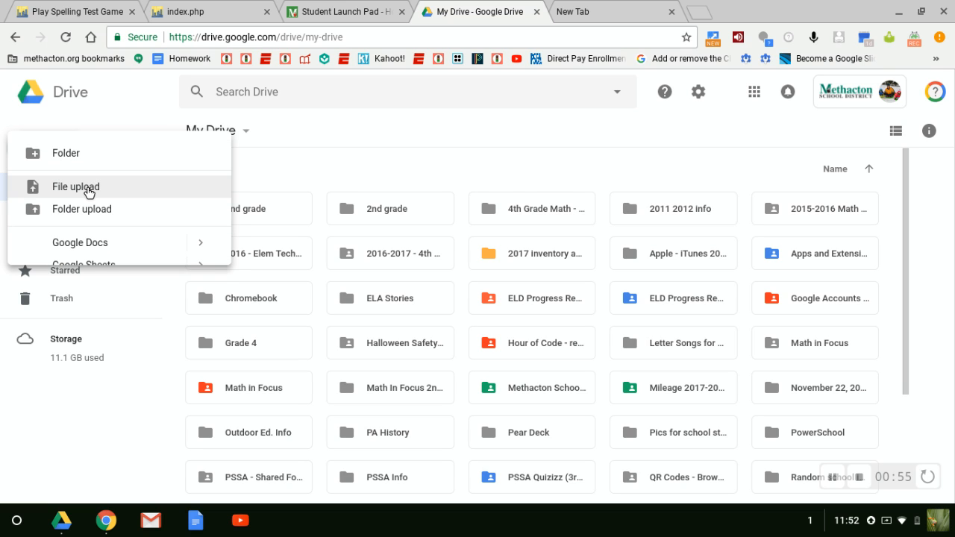
pyautogui.click(74, 186)
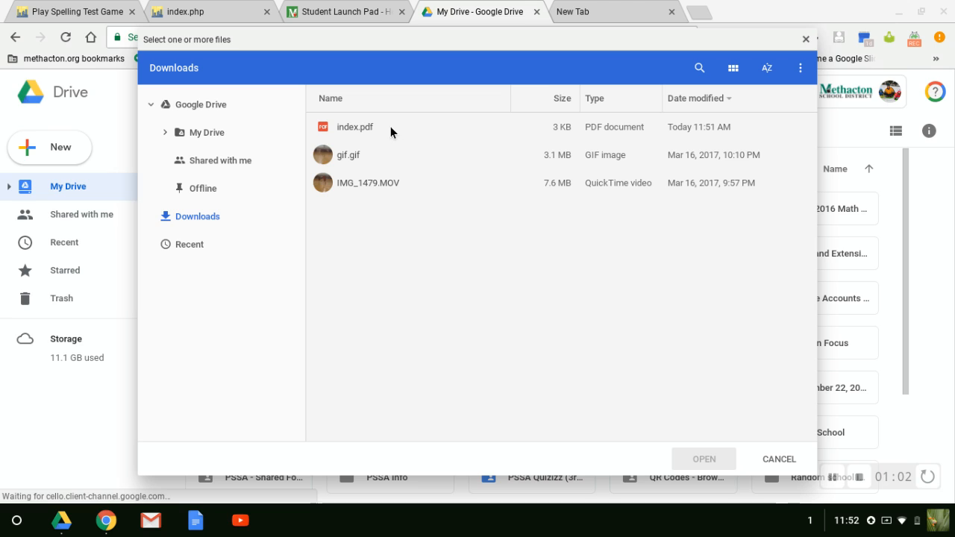
pyautogui.click(355, 125)
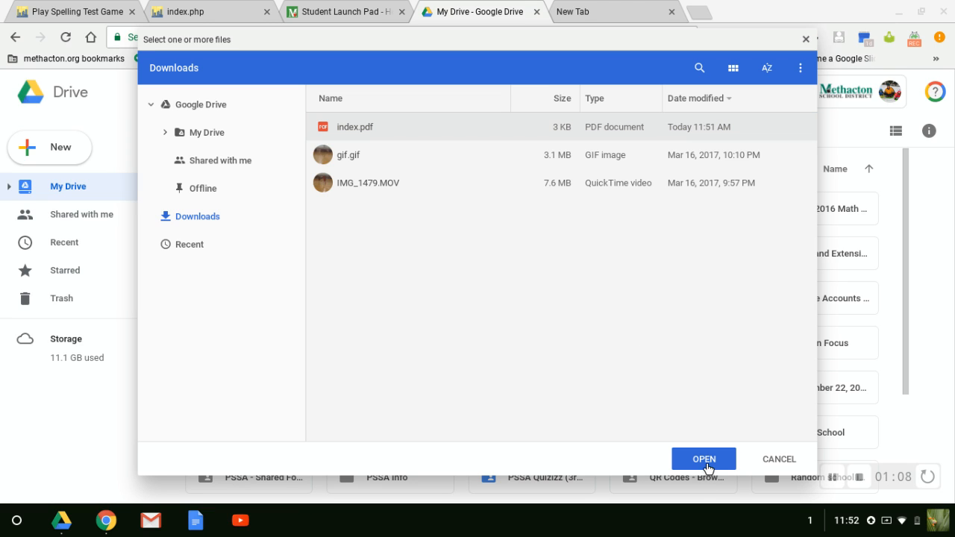
pyautogui.click(704, 459)
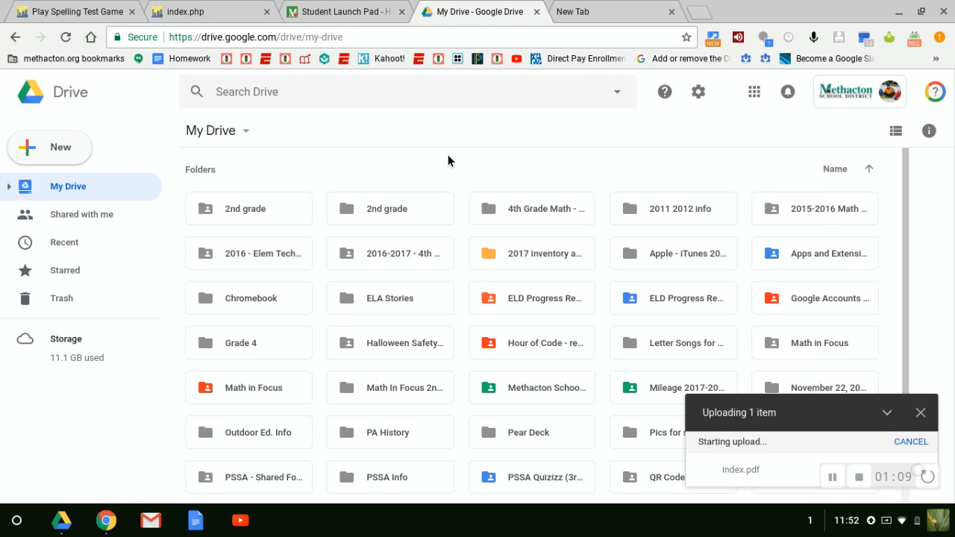
pyautogui.moveTo(784, 481)
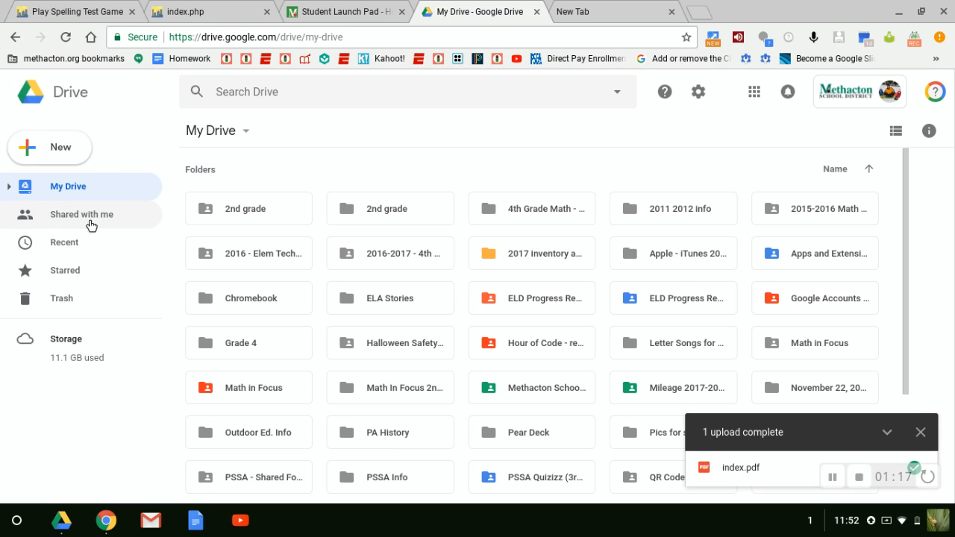
pyautogui.moveTo(78, 246)
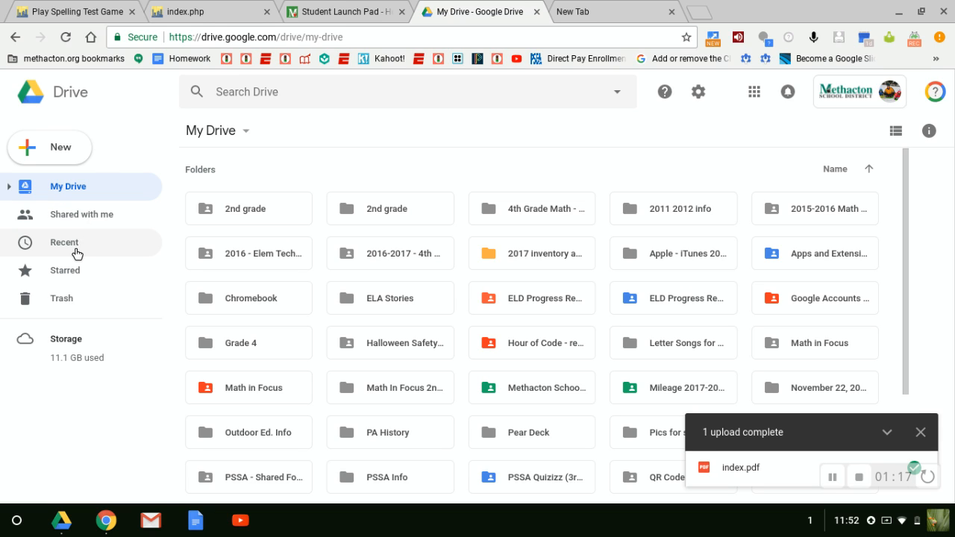
pyautogui.moveTo(67, 245)
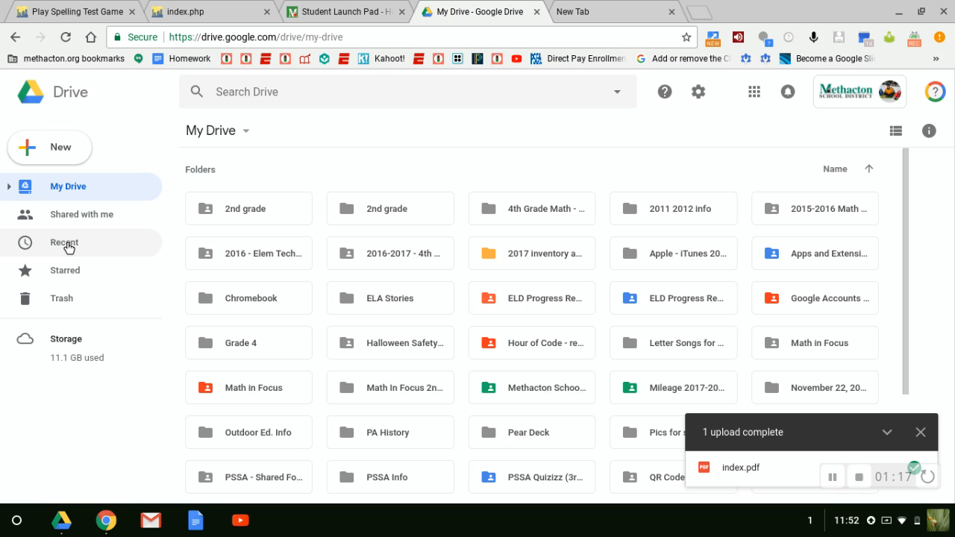
# - Show the Recent files view once the index.pdf upload finishes
pyautogui.click(64, 241)
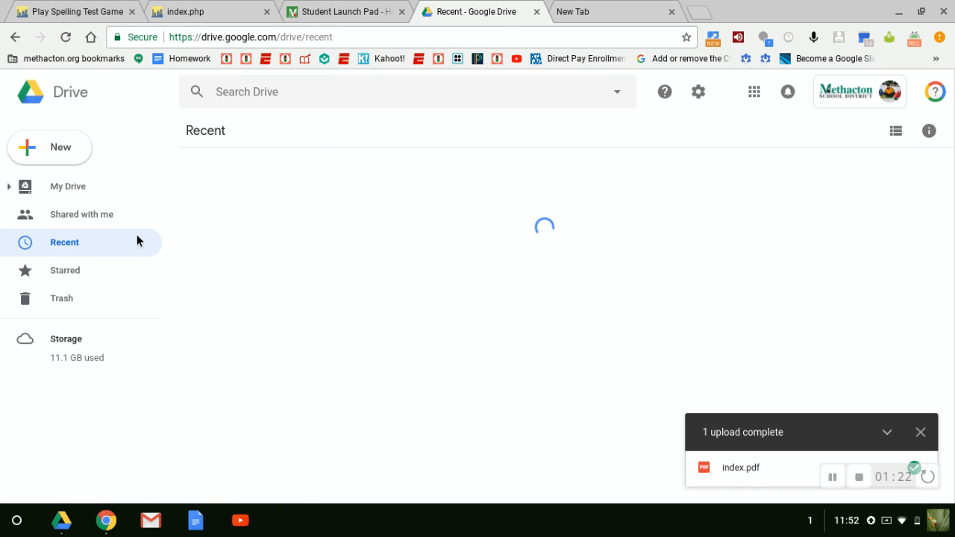
pyautogui.moveTo(227, 205)
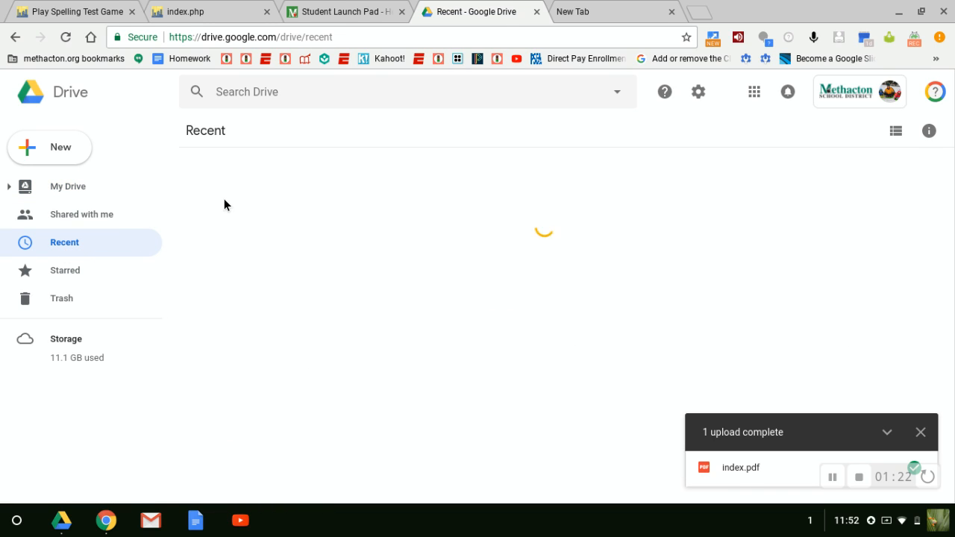